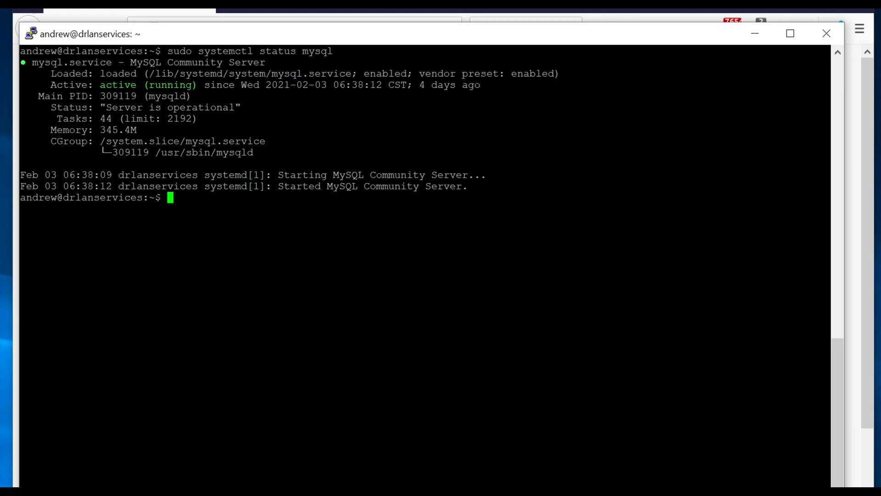
Step: Install the Monit package with apt and stage the sudo nano /etc/monit/monitrc command
text(sudo apt install monit)
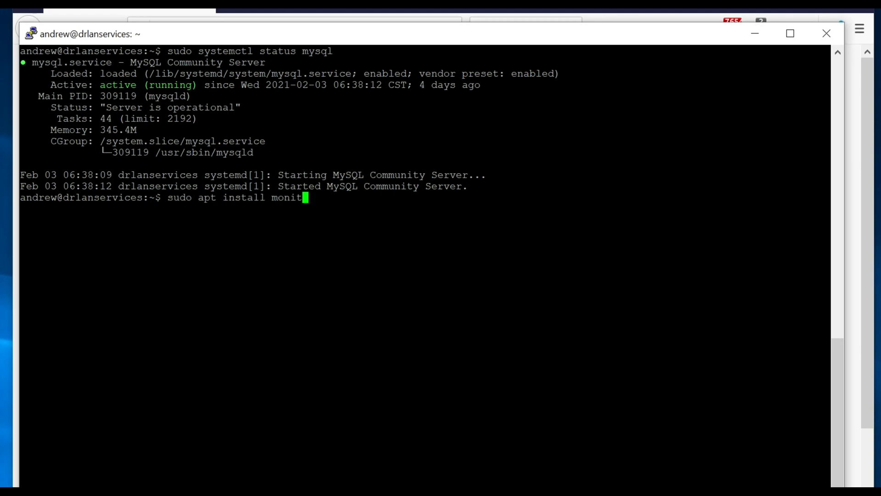
key(Return)
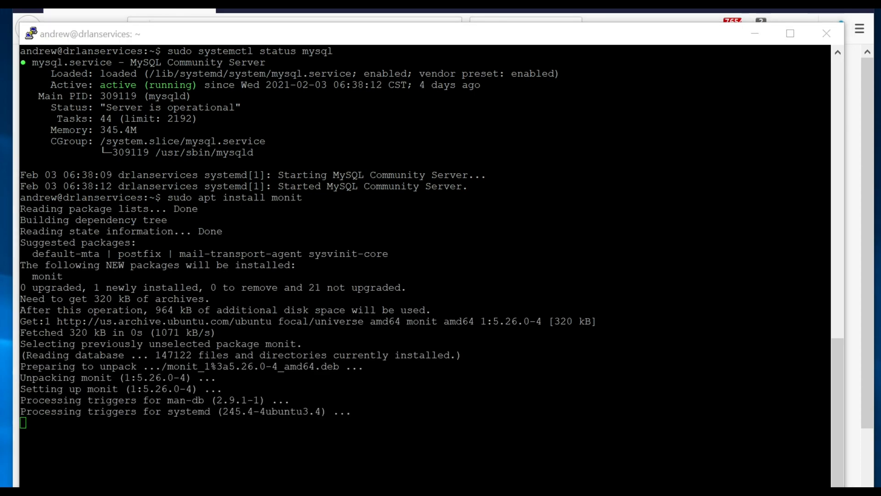
text(sudo nano /etc/monit/monitrc)
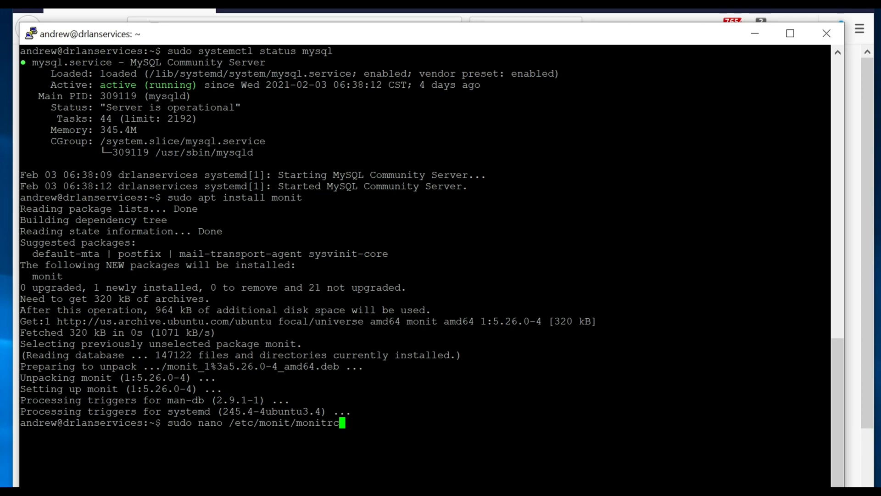
Step: Open /etc/monit/monitrc in nano and scroll to the set httpd port 2812 section
key(Return)
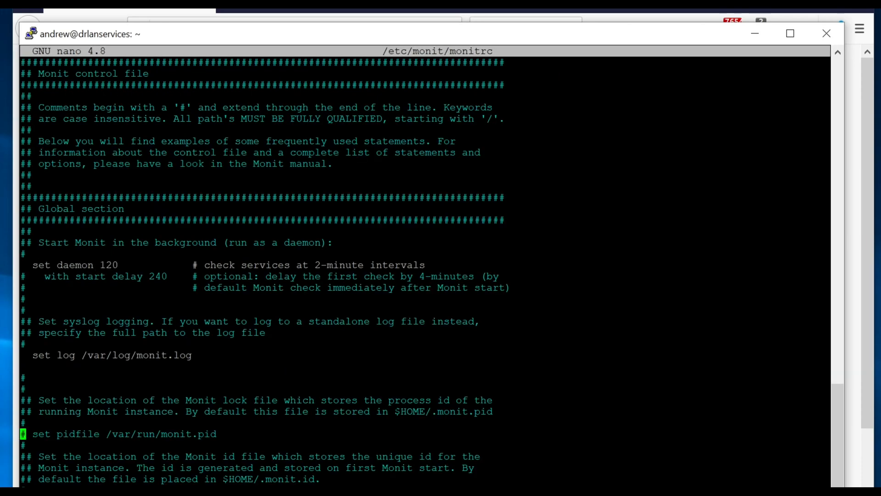
scroll(down, 3)
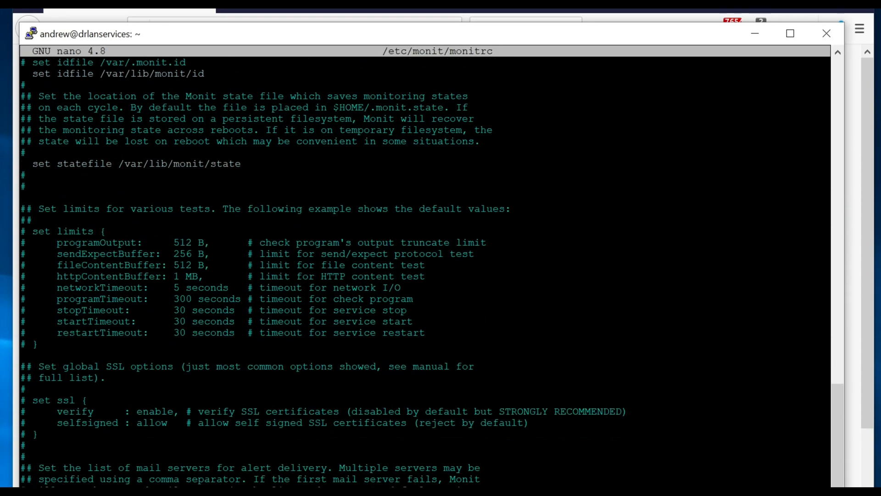
scroll(down, 3)
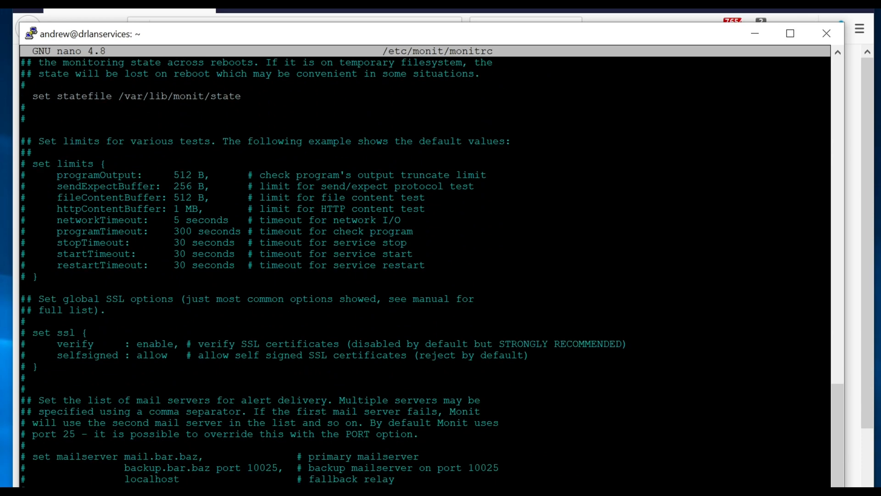
scroll(down, 3)
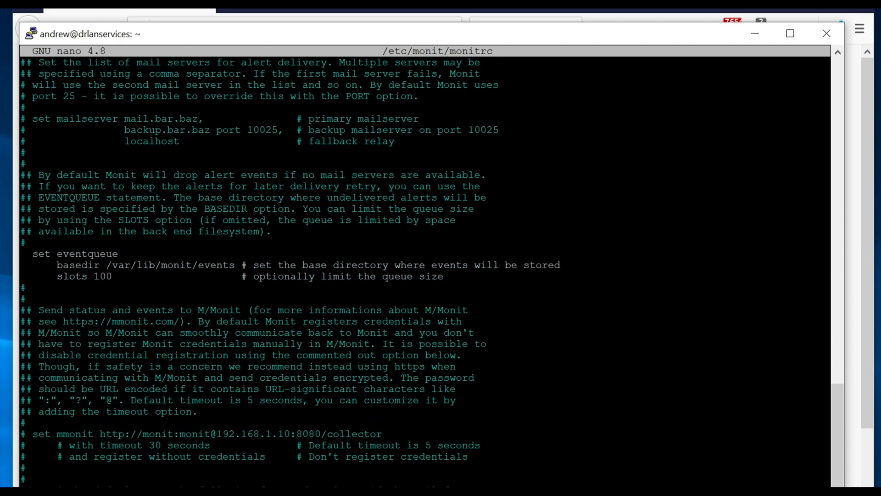
scroll(down, 3)
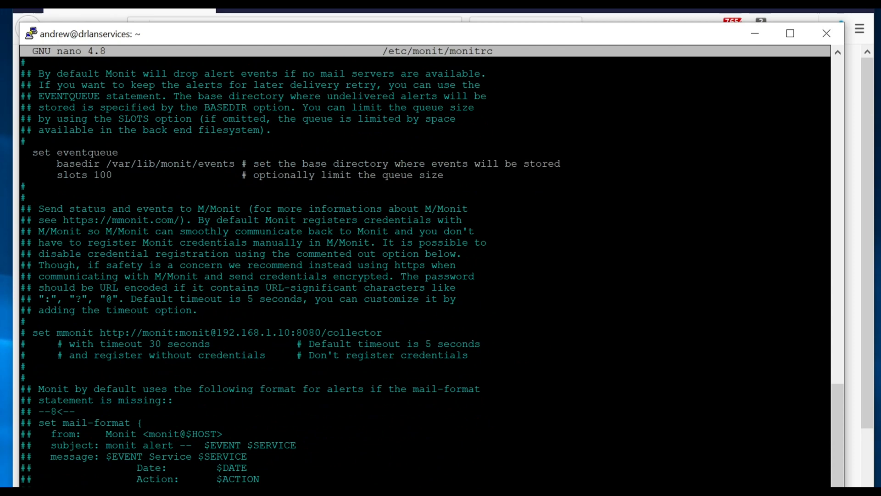
scroll(down, 3)
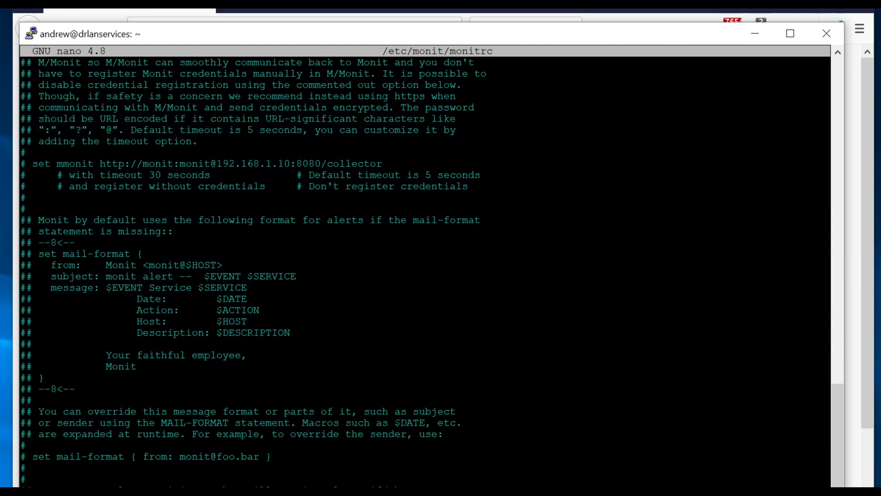
scroll(down, 3)
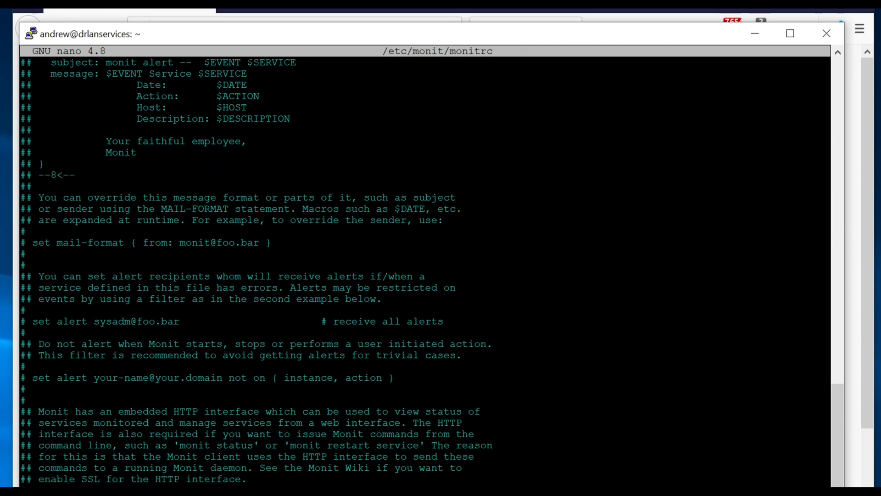
scroll(down, 3)
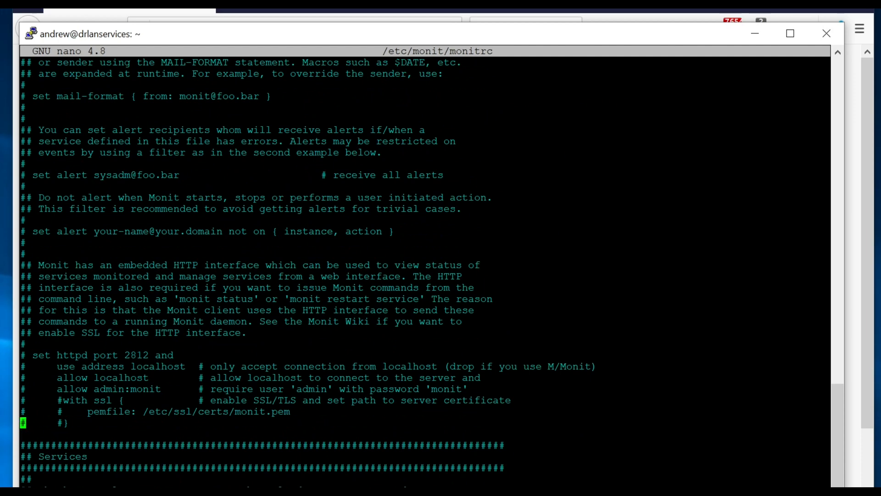
Step: Uncomment set httpd port 2812, allow localhost and allow admin:monit, then begin a new allow line
key(Up)
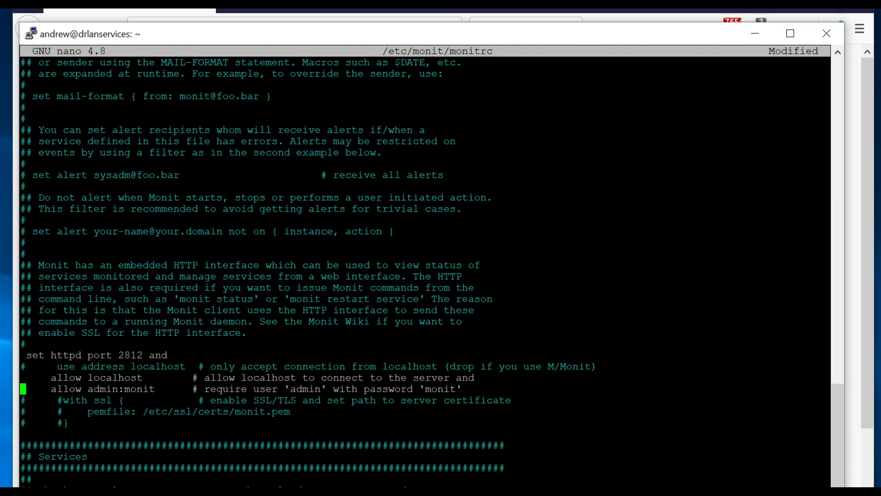
key(Up)
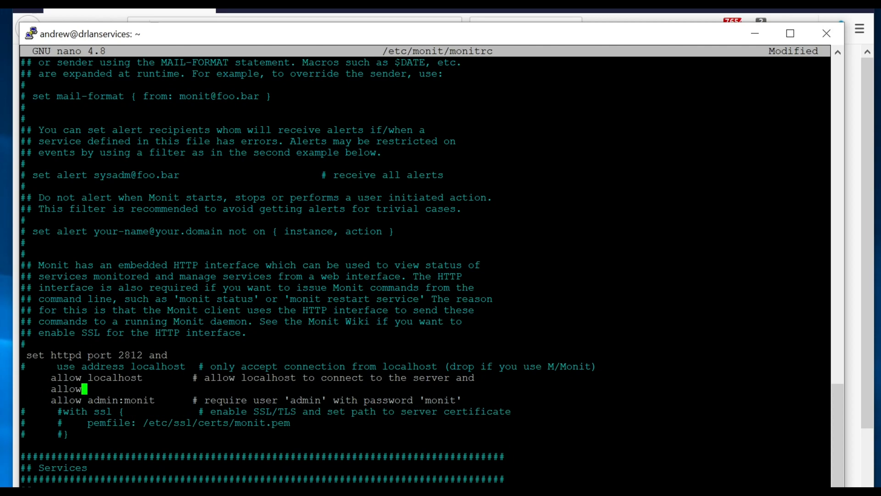
Step: Add allow rules for 192.168.1.1/24 and a 10.0.1.1 subnet to the httpd block
scroll(down, 3)
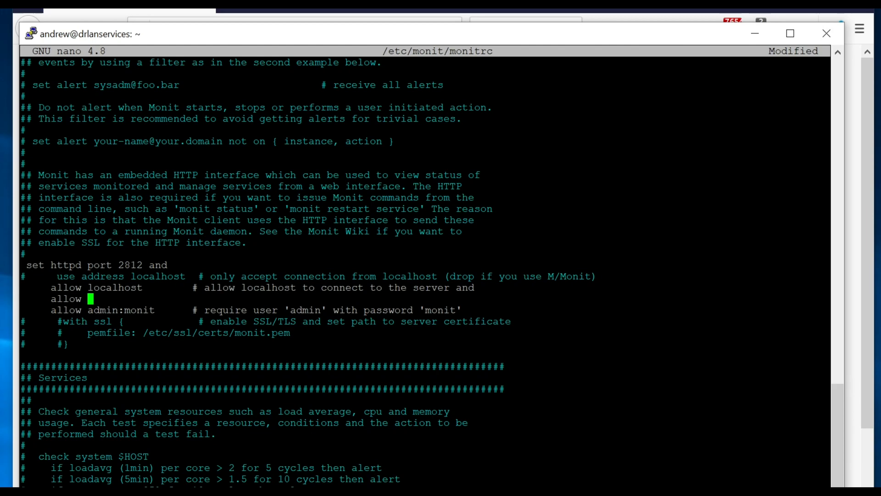
text(192.)
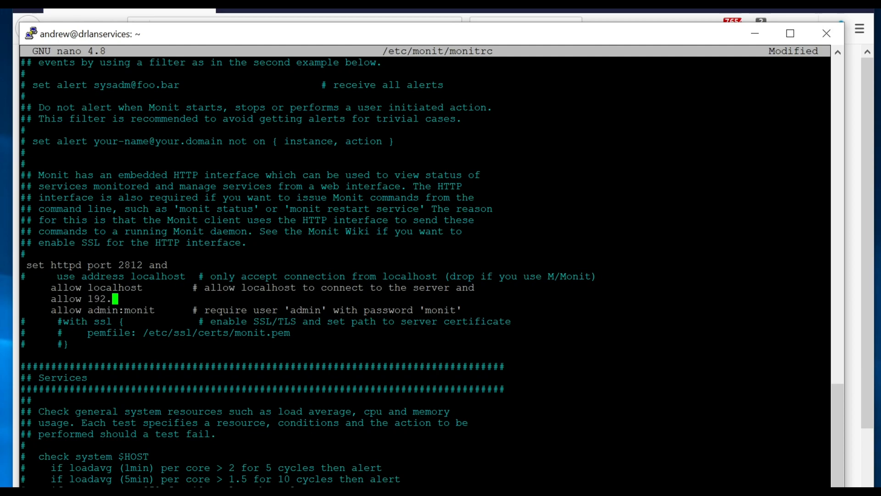
text(168.1)
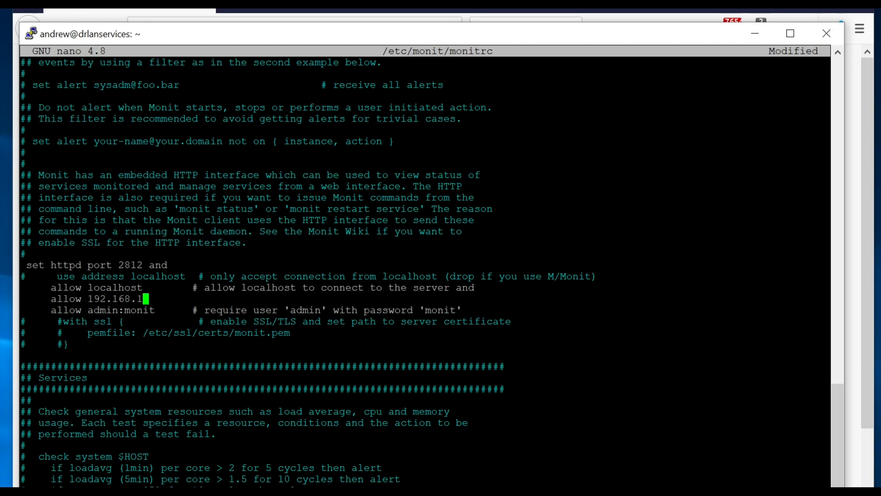
text(.1)
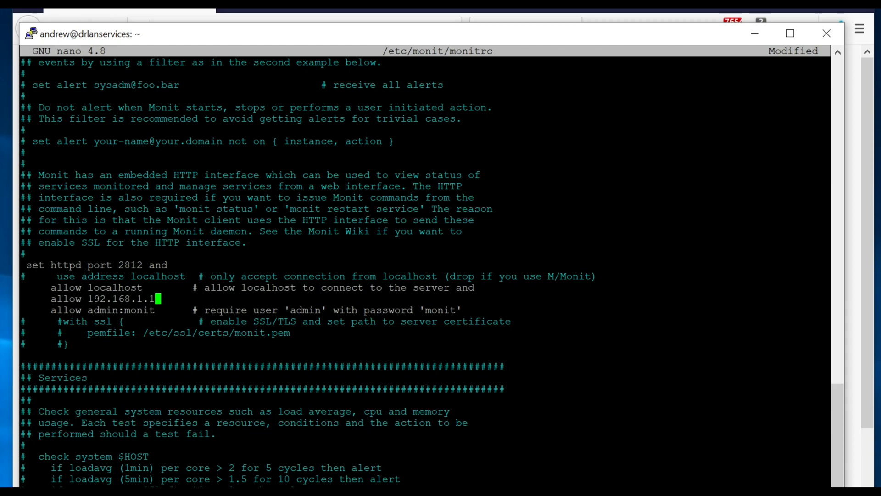
text(/24)
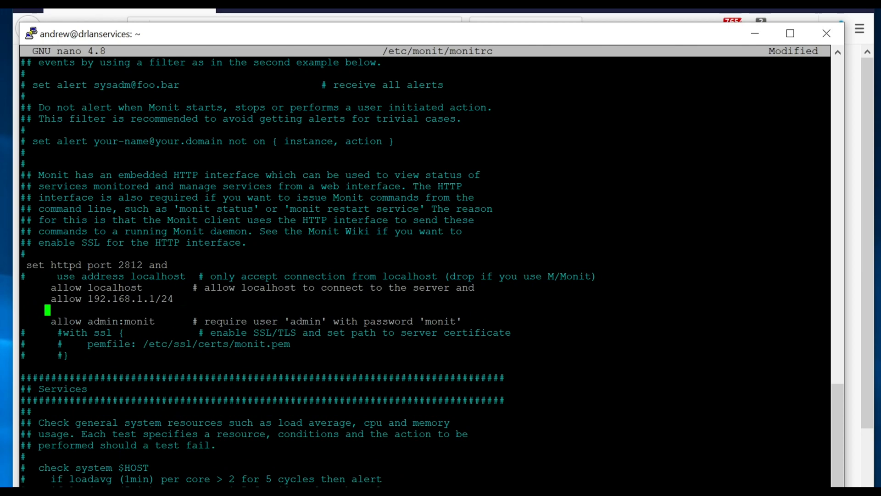
text(allow)
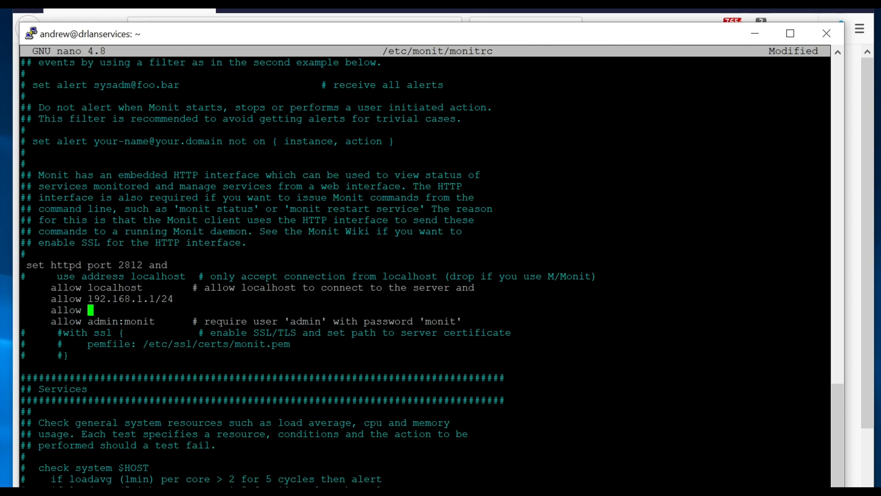
text(10.0.)
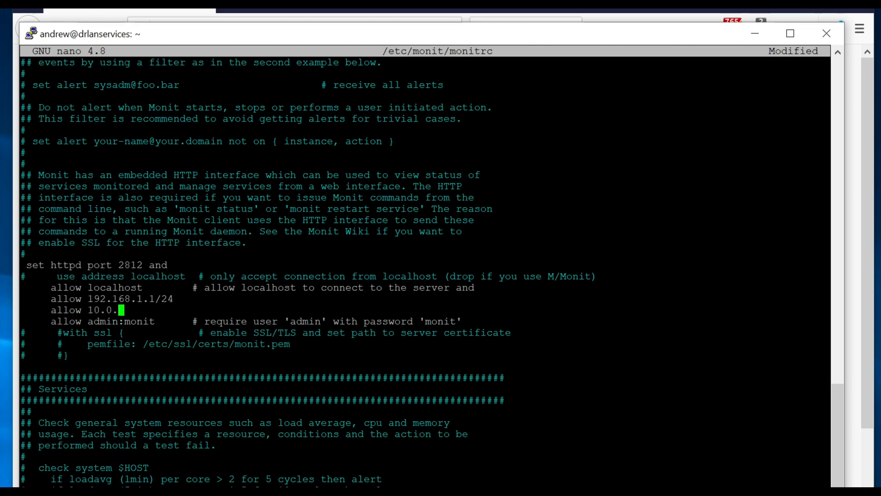
text(1.1/1)
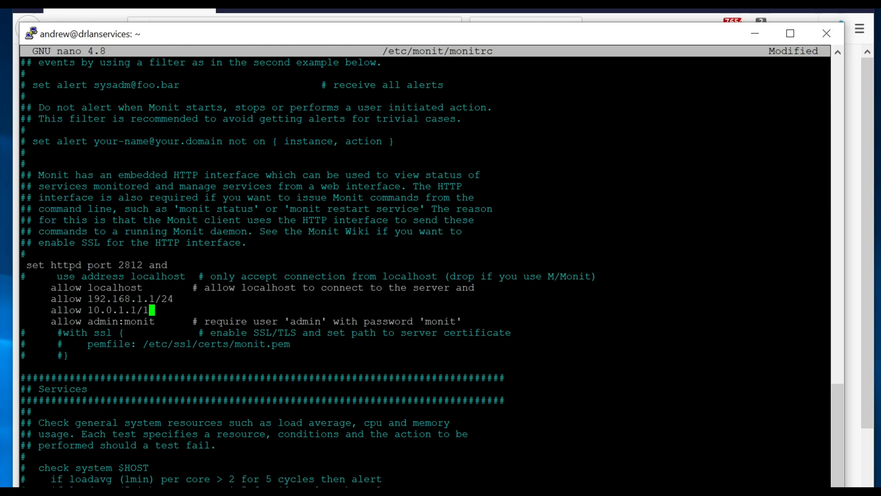
text(4)
text(su)
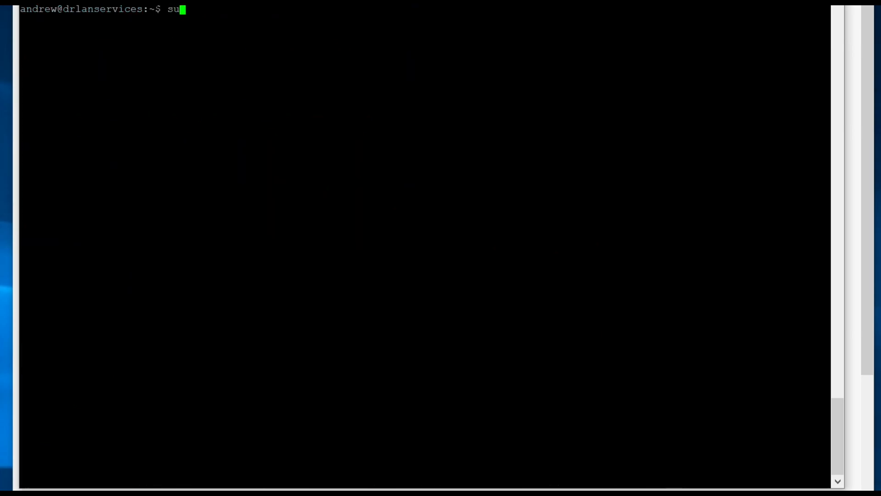
Step: Start the Monit daemon and reload it with the new allow rules
text(do moni)
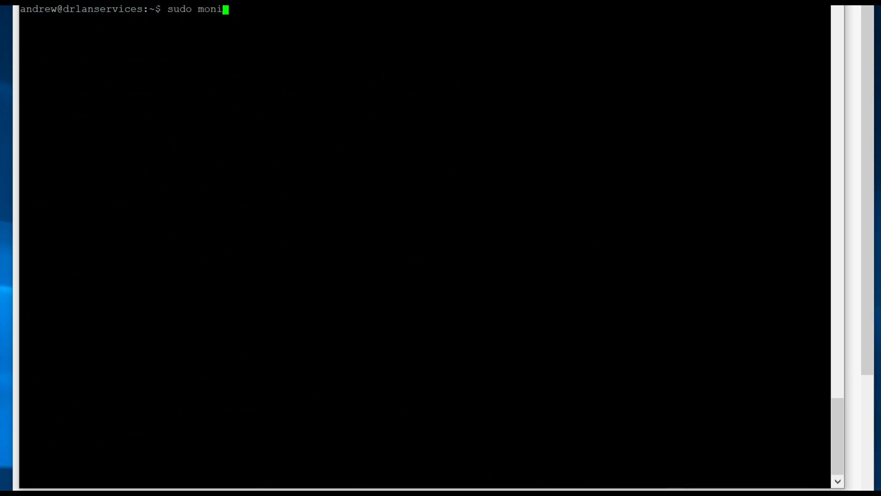
key(Return)
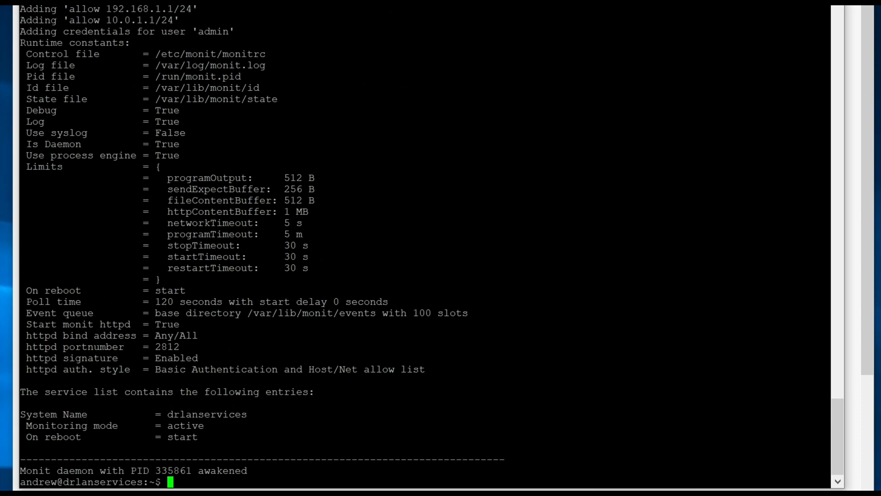
text(sudo)
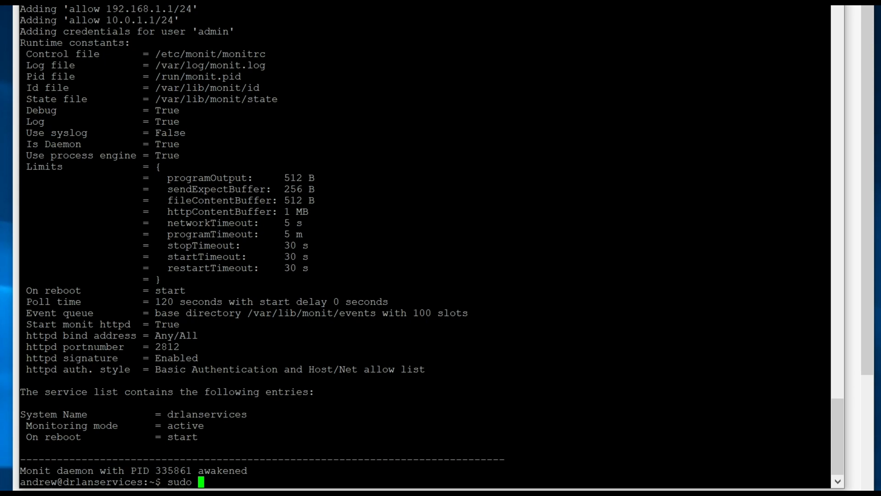
text(m)
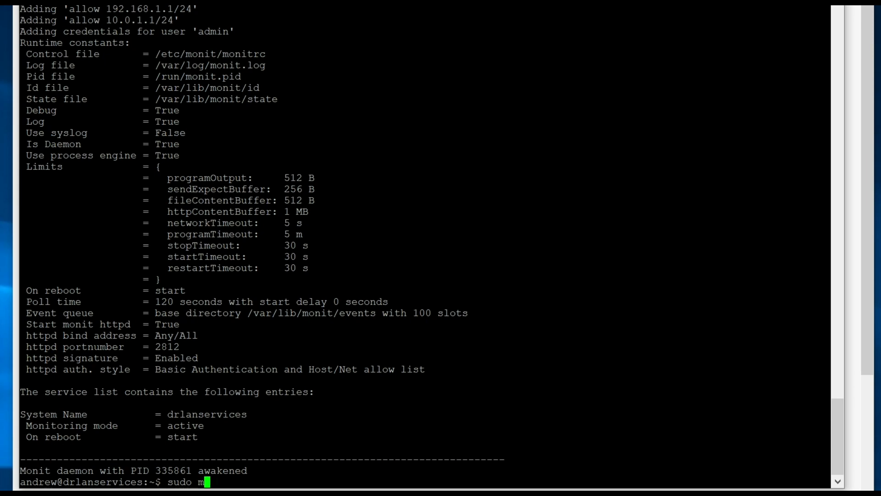
key(Return)
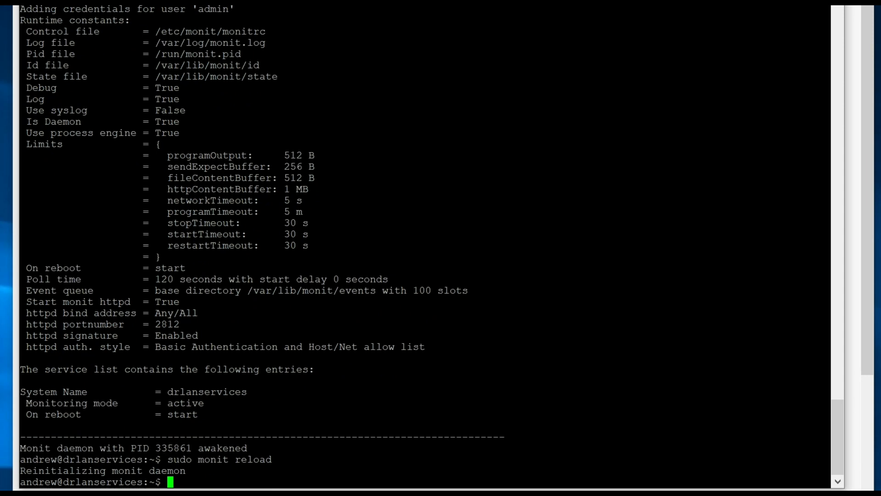
Step: Run sudo monit status to check the monitored services
text(sudo mo)
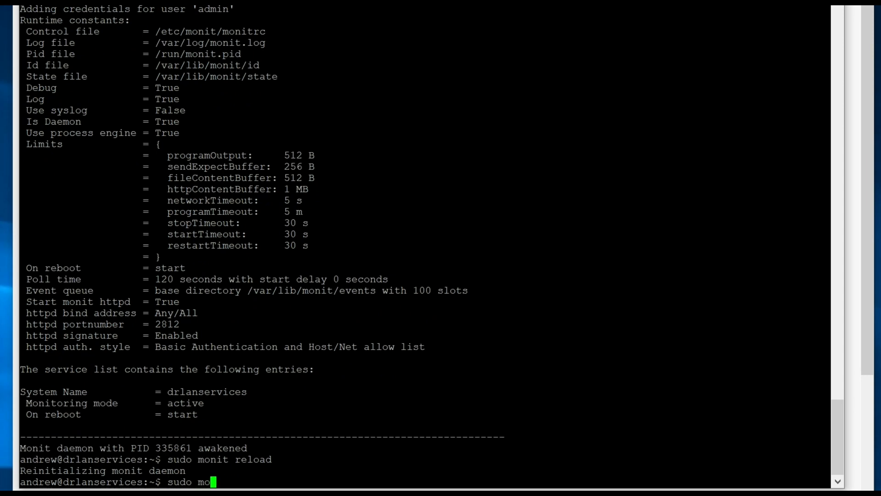
text(nit statu)
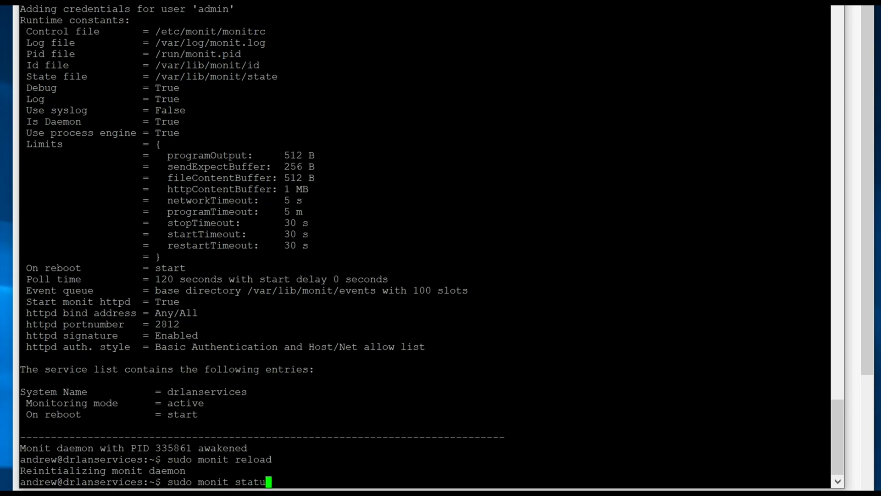
key(Return)
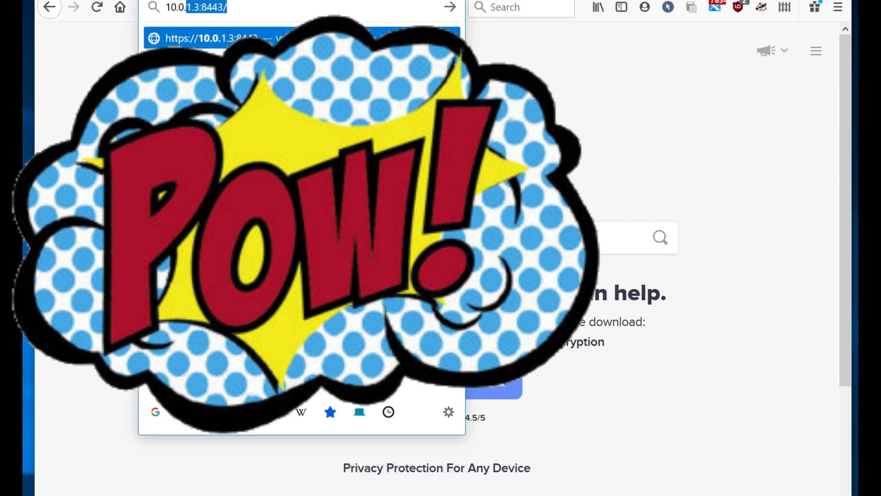
Step: Browse to the Monit web interface at 10.0.1.2:2812 and enter the admin username
text(10.0.1.2)
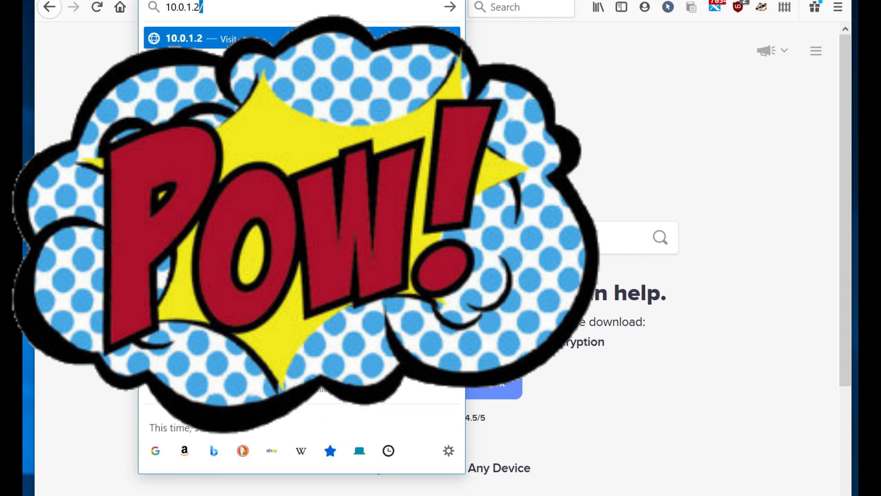
text(:2812)
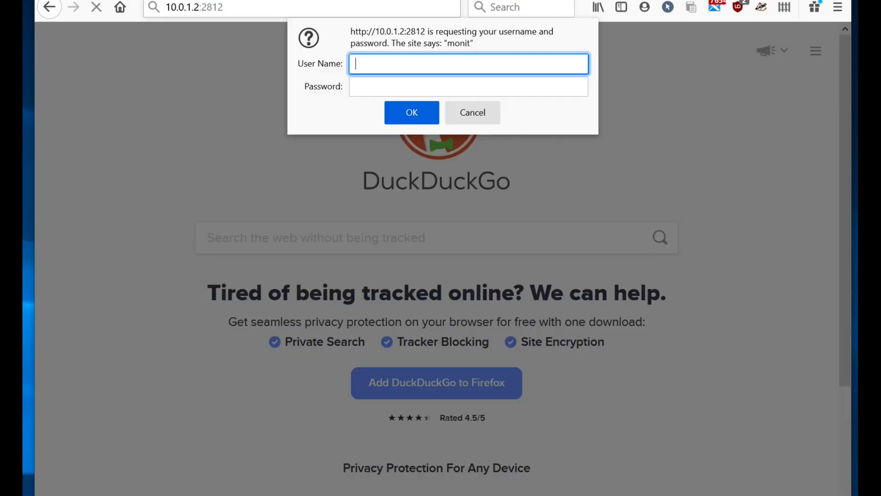
text(admi)
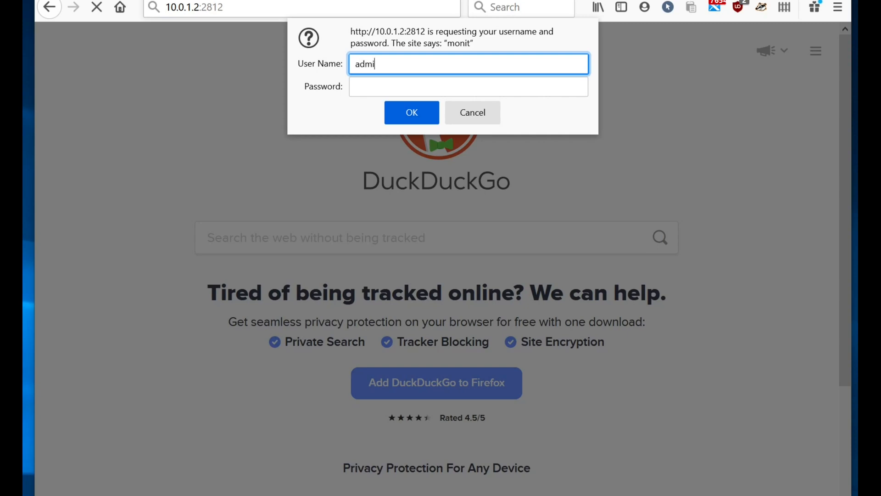
click(411, 113)
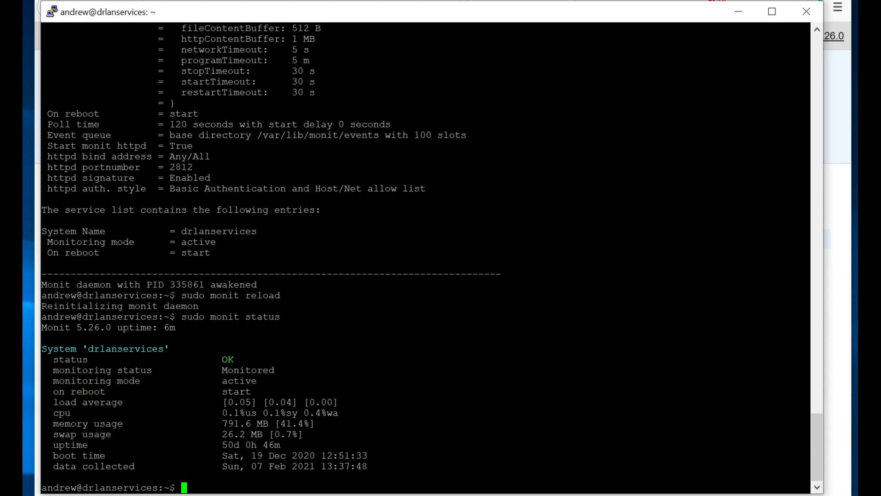
Step: List the available Monit service configs in /etc/monit/conf-available/
text(ls -l)
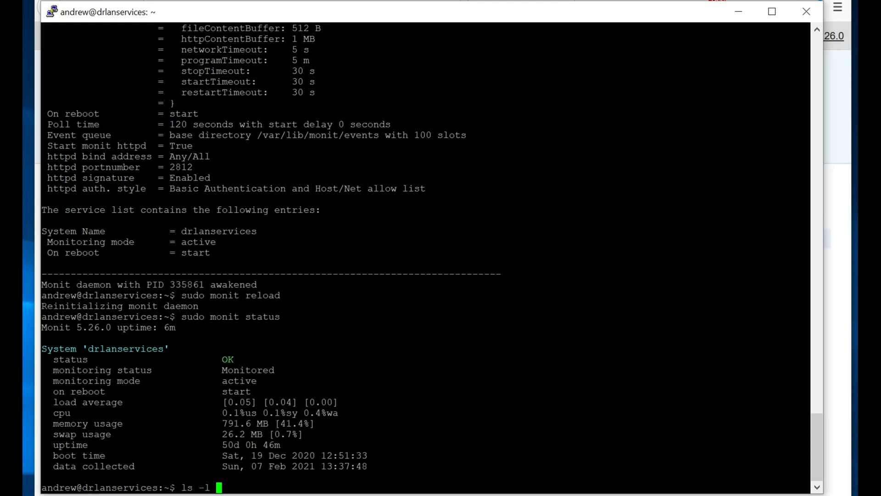
text(/etc/monit/conf-available/)
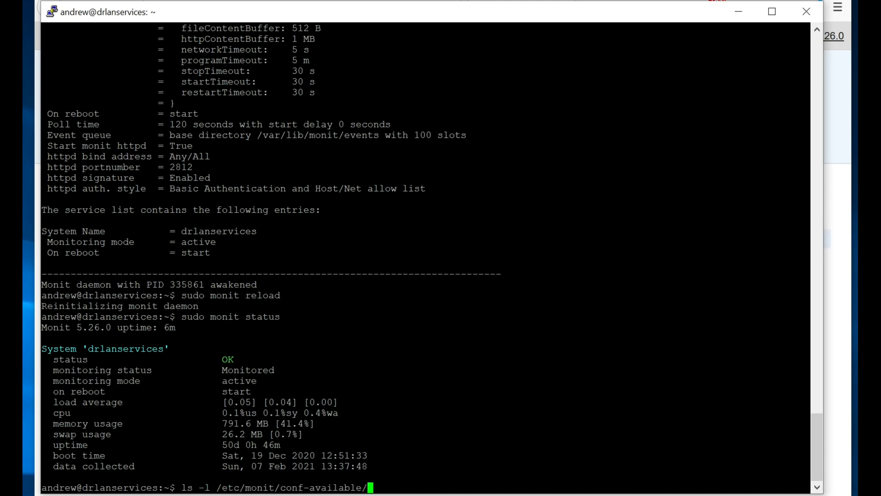
key(Return)
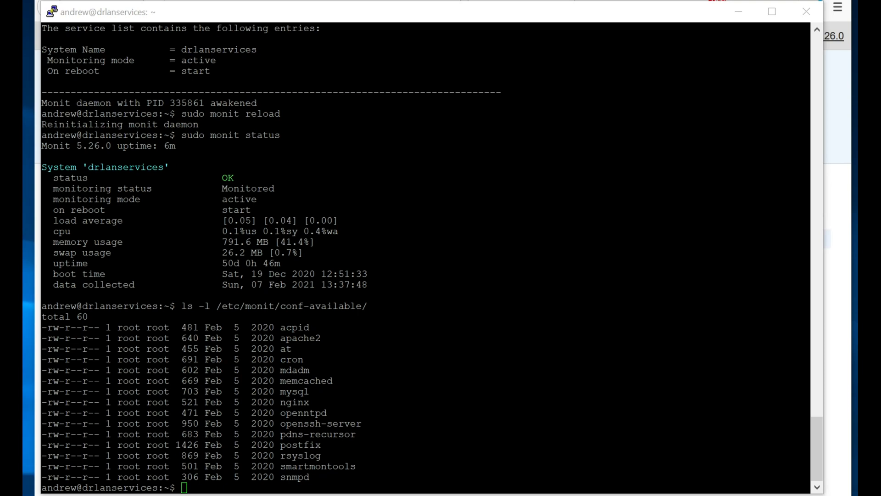
Step: Symlink the mysql config into /etc/monit/conf-enabled and stage opening it in nano
text(sudo ln -s /etc/monit/conf-available/mysql /etc/monit/conf-enabled/mysql)
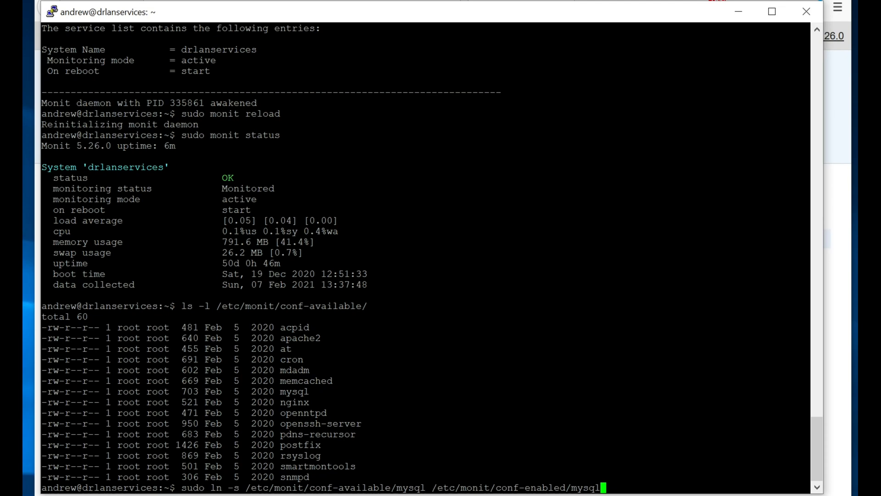
key(Return)
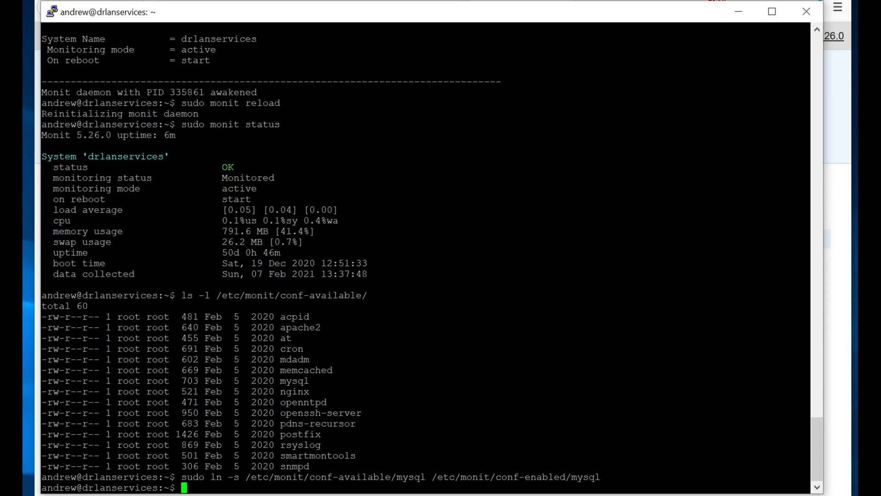
text(sudo nano /etc/monit/conf-available/mysql)
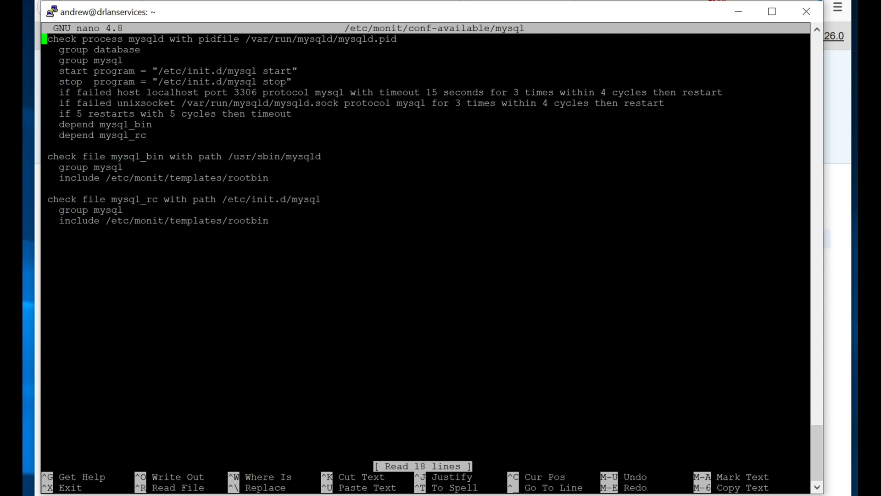
double_click(219, 39)
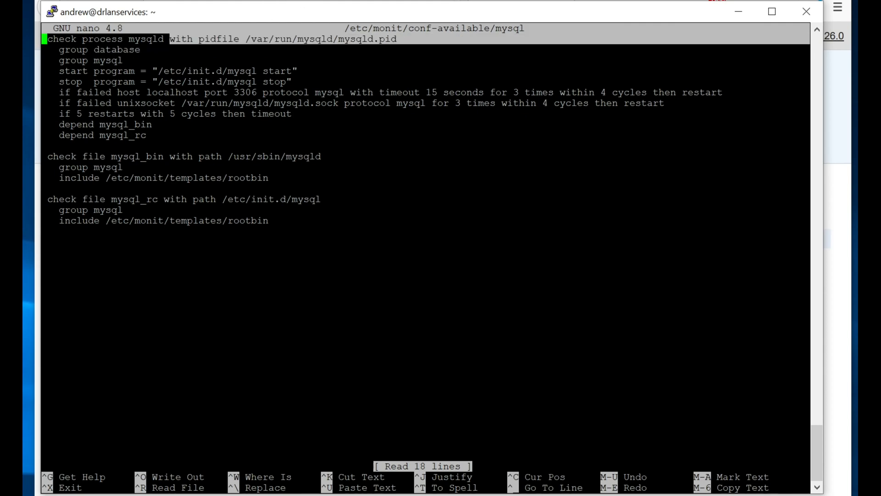
key(ctrl+x)
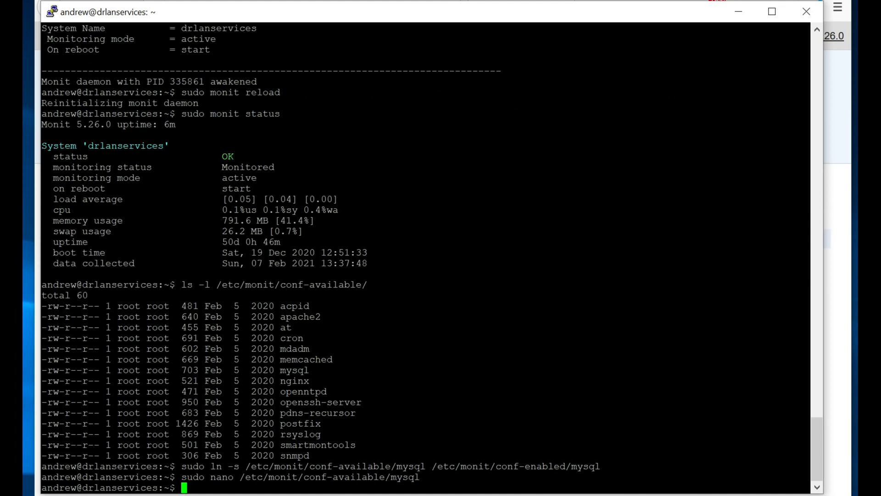
Step: Reload the Monit daemon so the newly enabled mysql checks take effect
text(ls -l /etc/monit/conf-available/)
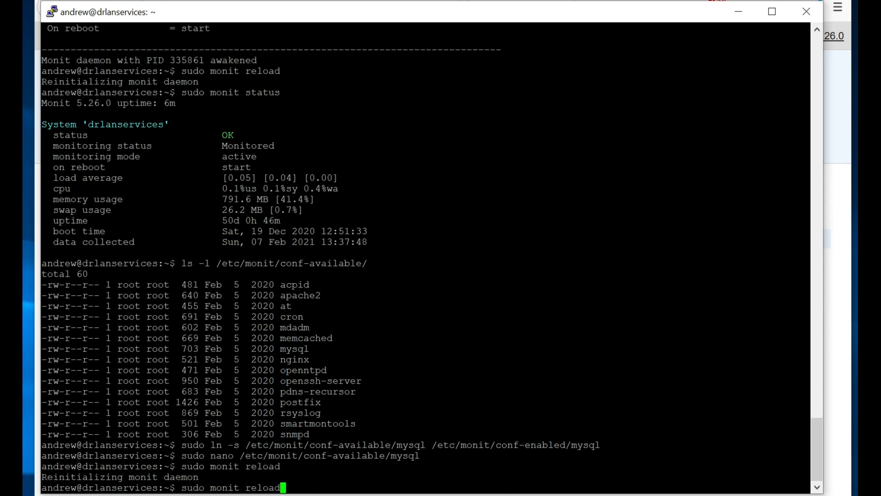
key(BackSpace)
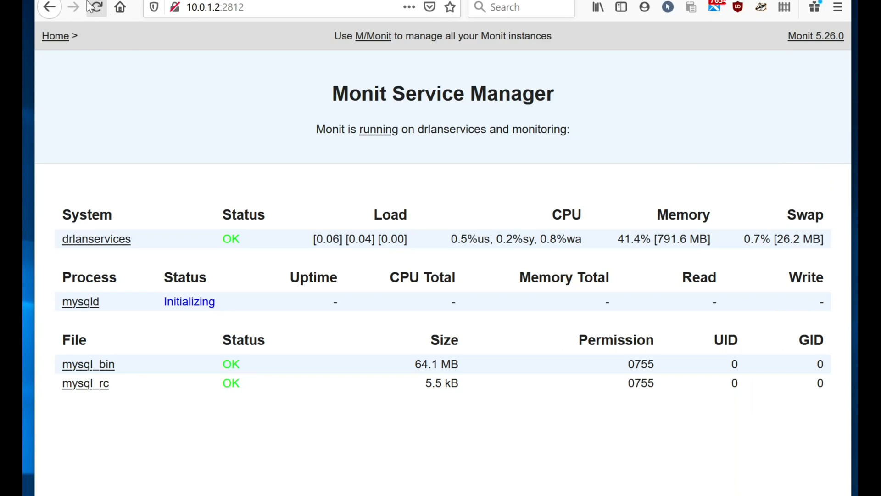
Step: Refresh the Monit Service Manager page to show mysqld, mysql_bin and mysql_rc
click(94, 8)
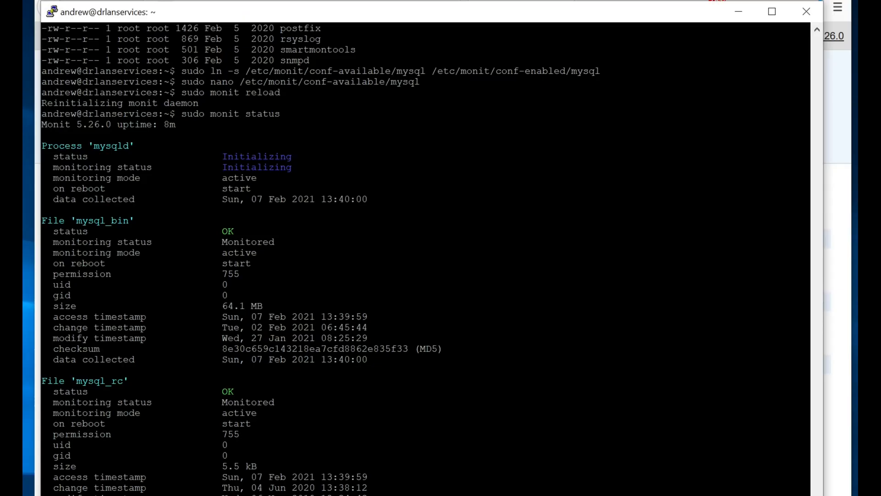
Step: Scroll through the Monit status and /run/mysqld listing, confirming mysqld failed with no PID file
scroll(down, 3)
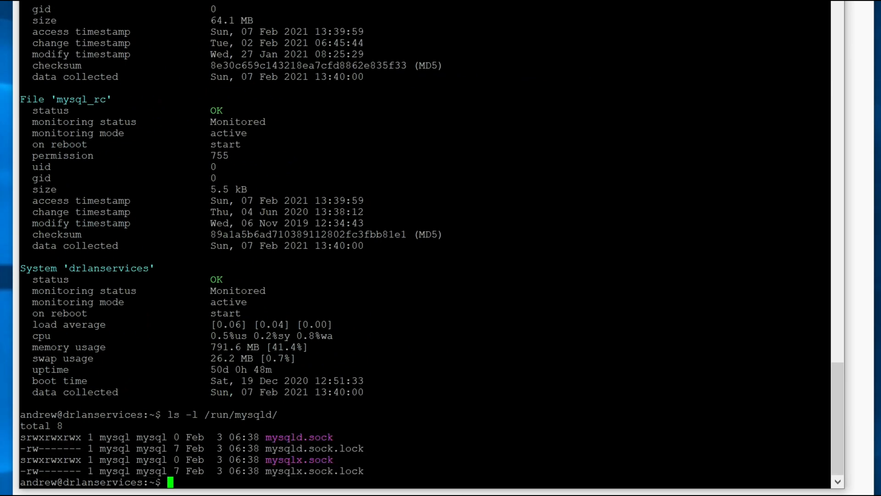
scroll(up, 3)
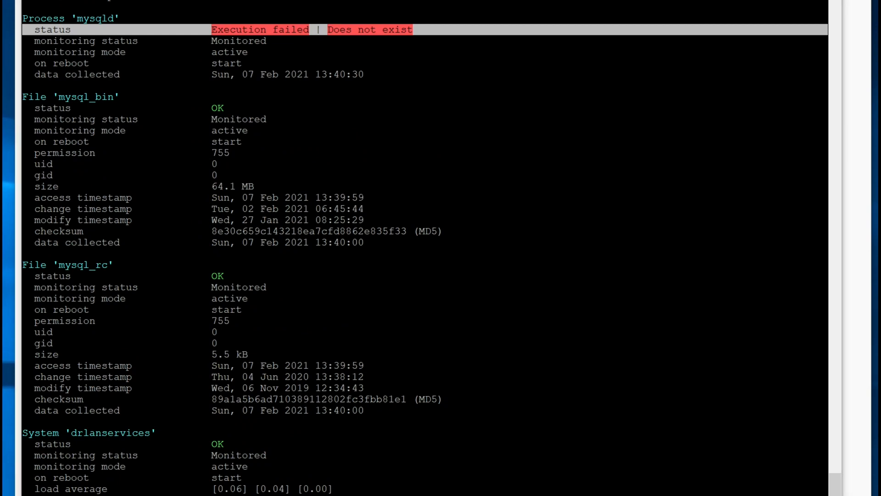
scroll(down, 3)
text(sudo nano /lib/systemd/system/mysql.service)
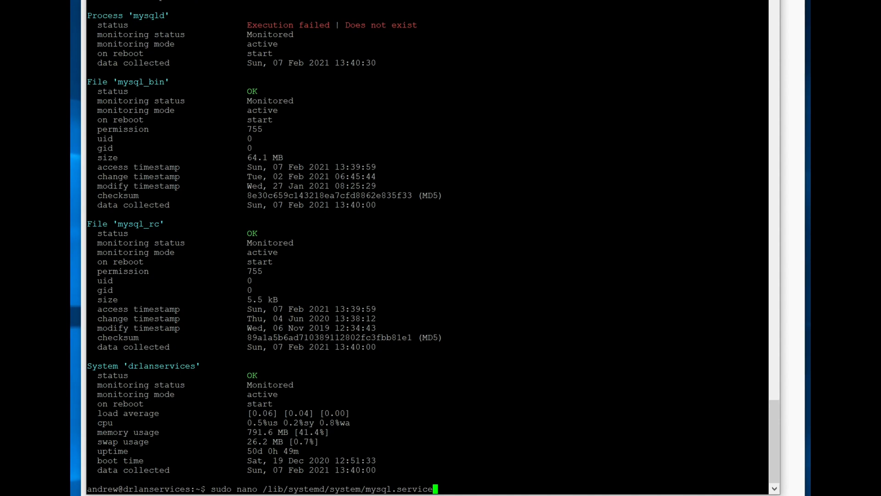
Step: Open mysql.service in nano and append --pid-file= to the ExecStart line
key(Return)
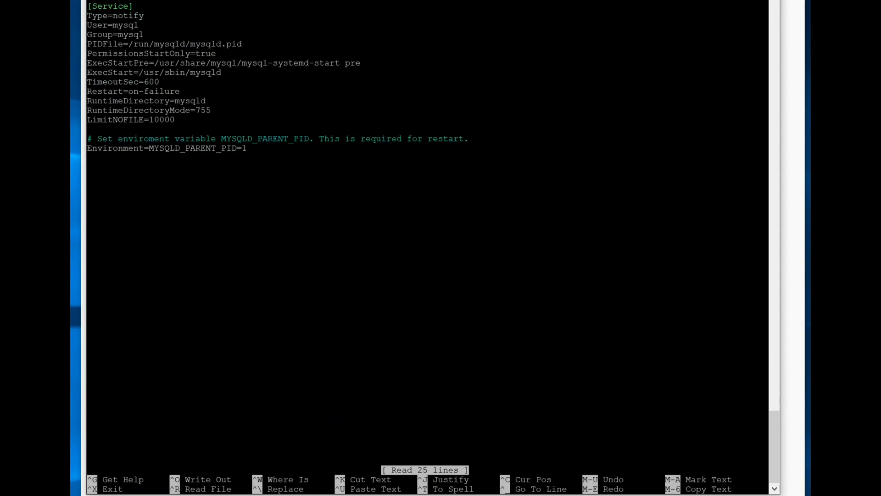
click(163, 44)
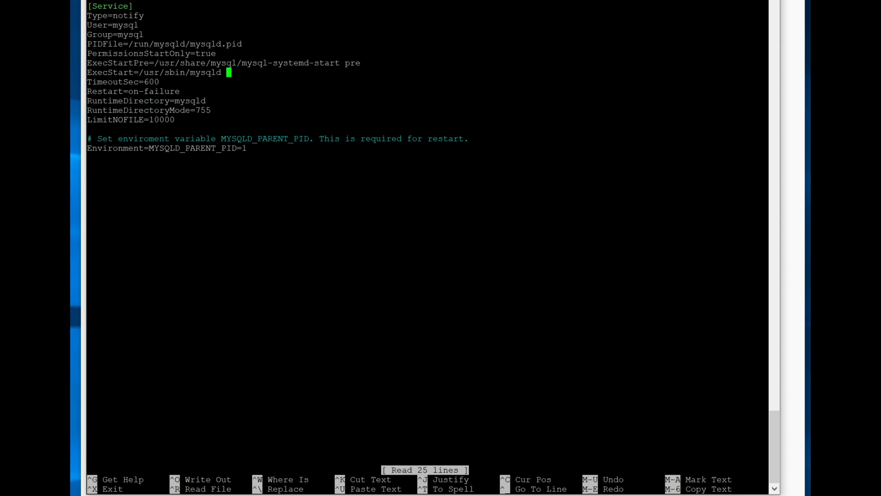
text(--pid)
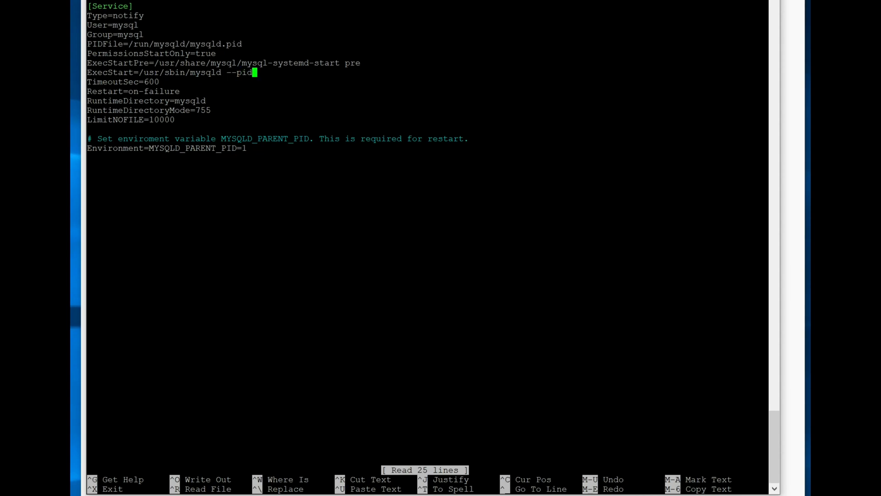
text(-file)
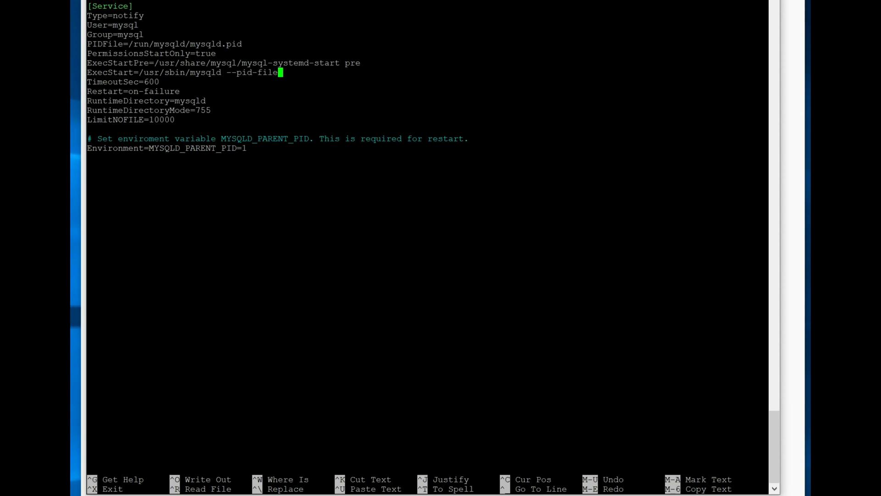
text(=)
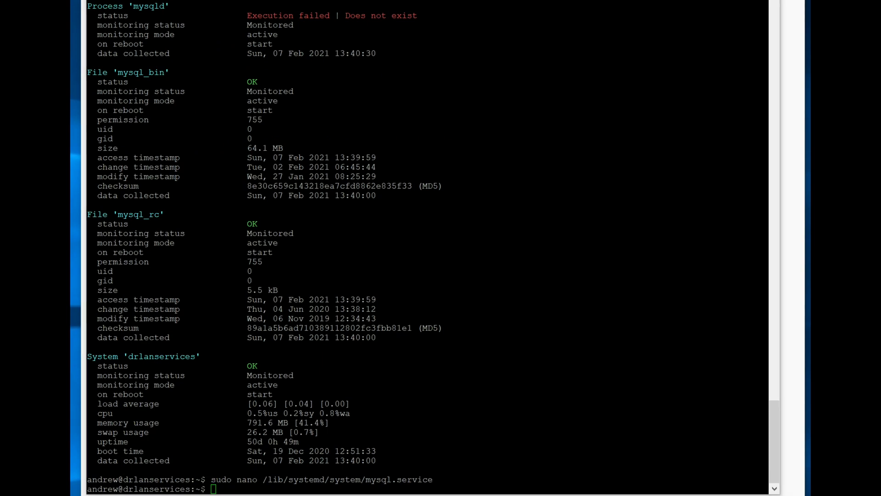
Step: Run systemctl daemon-reload and restart the mysql service under the edited unit
text(sudo systemctl daemon-reload)
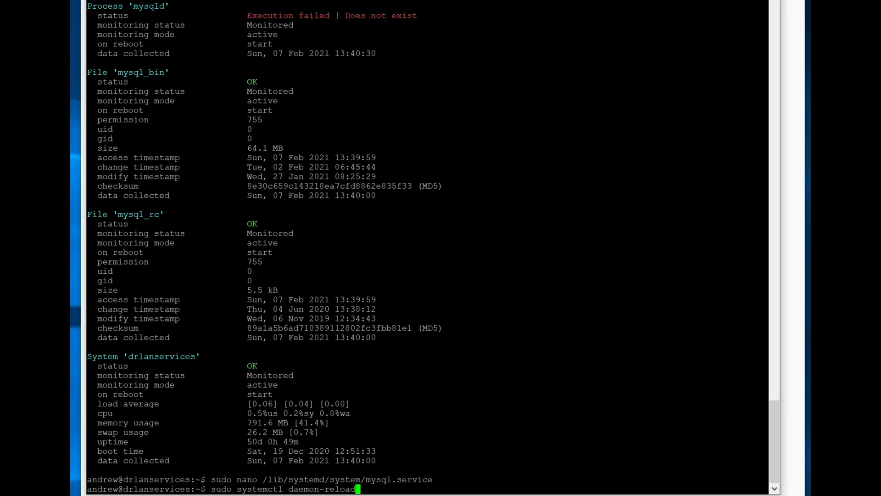
key(Return)
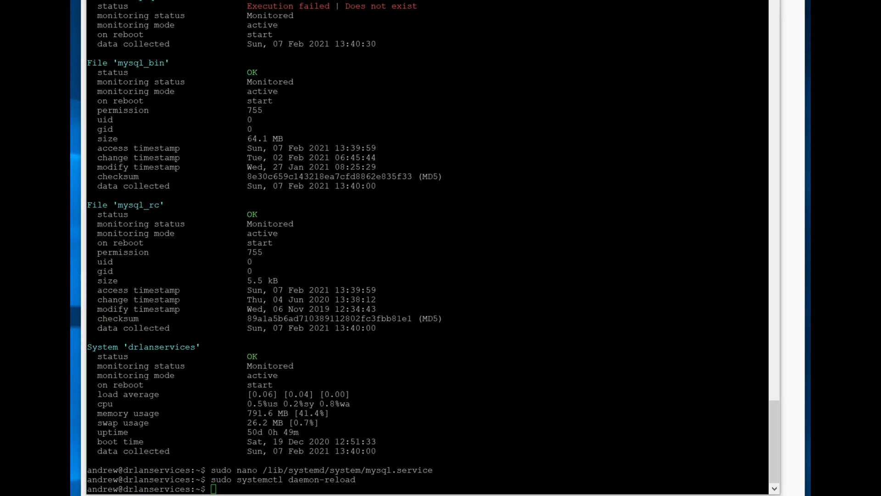
text(sudo systemctl restart mysql)
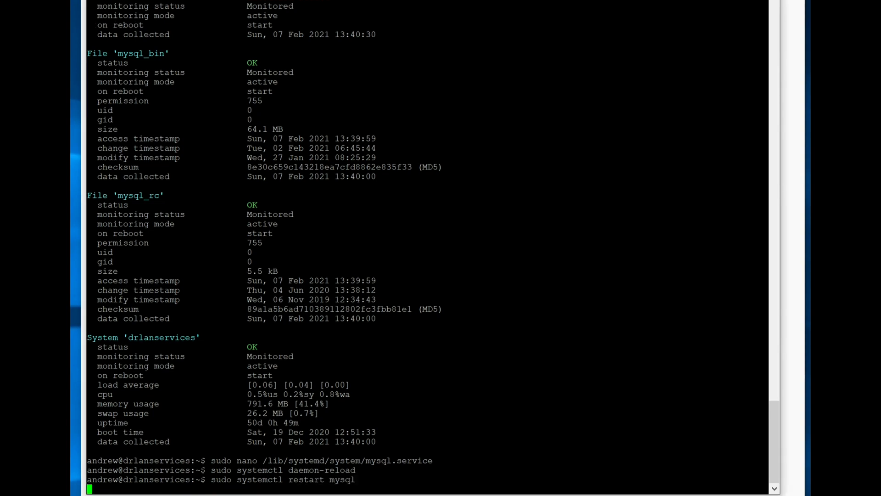
key(Return)
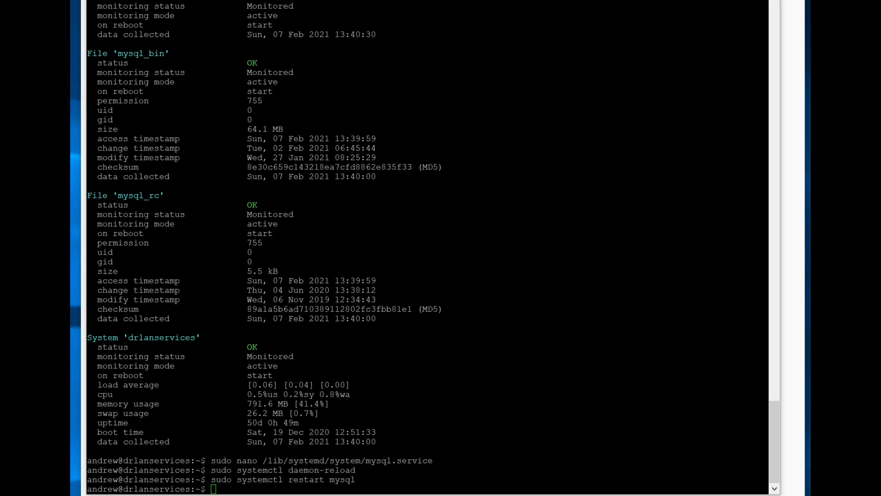
Step: Reload Monit and scroll up to review the mysqld status
text(sudo monit reload)
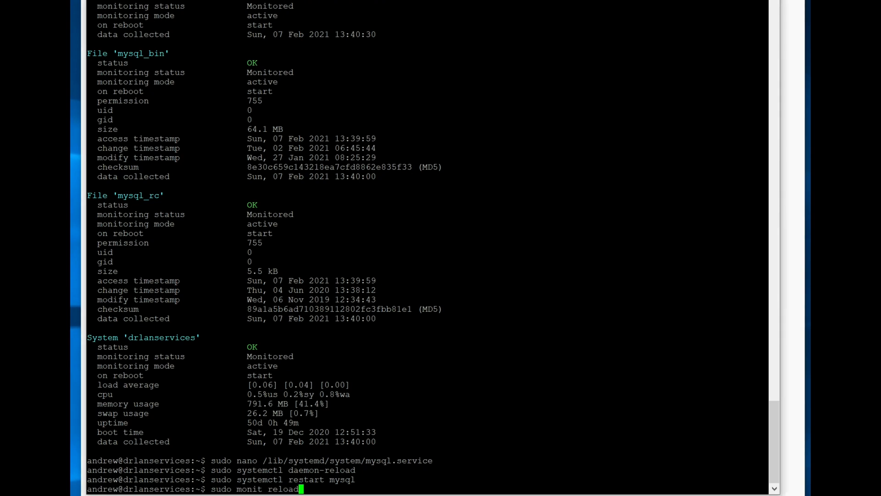
key(Return)
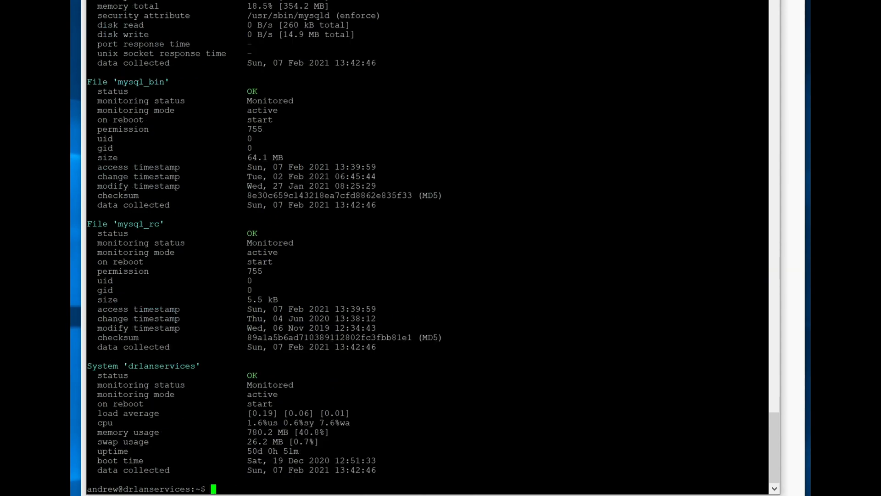
scroll(up, 3)
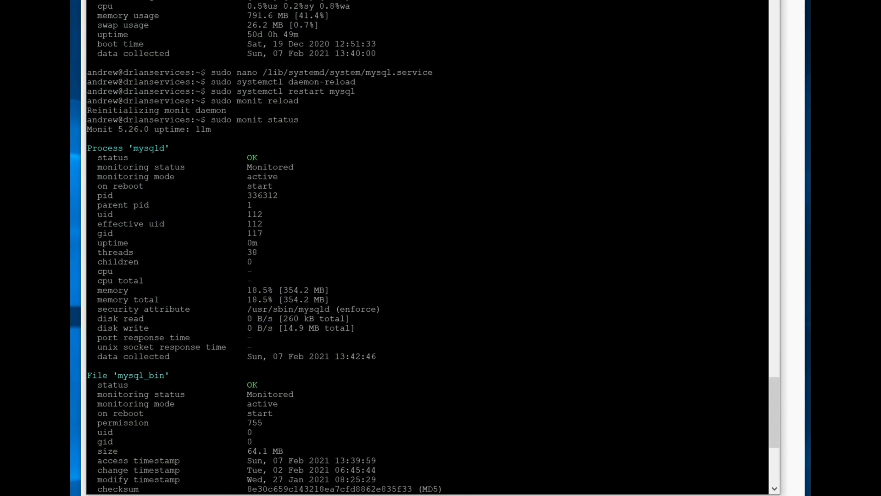